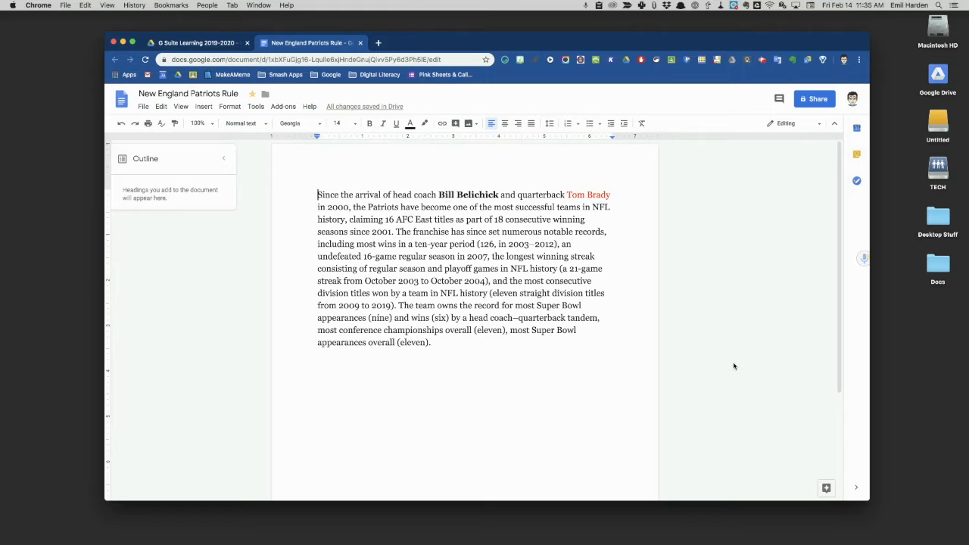
mouse_move(814, 100)
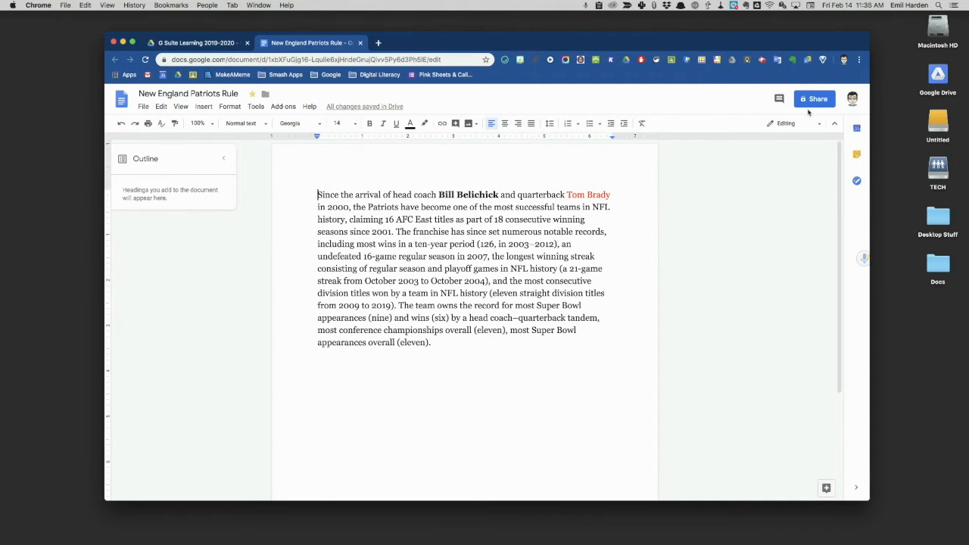
left_click(815, 98)
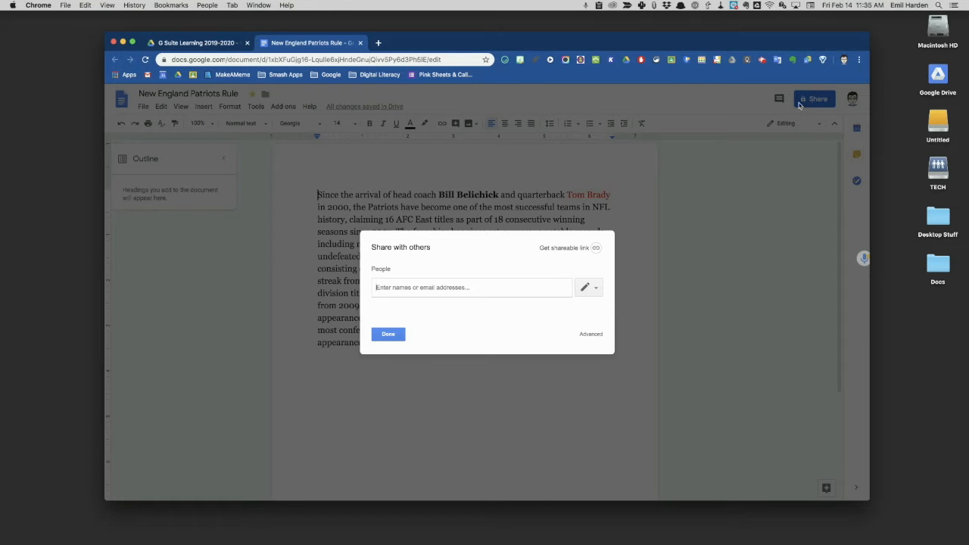
mouse_move(804, 103)
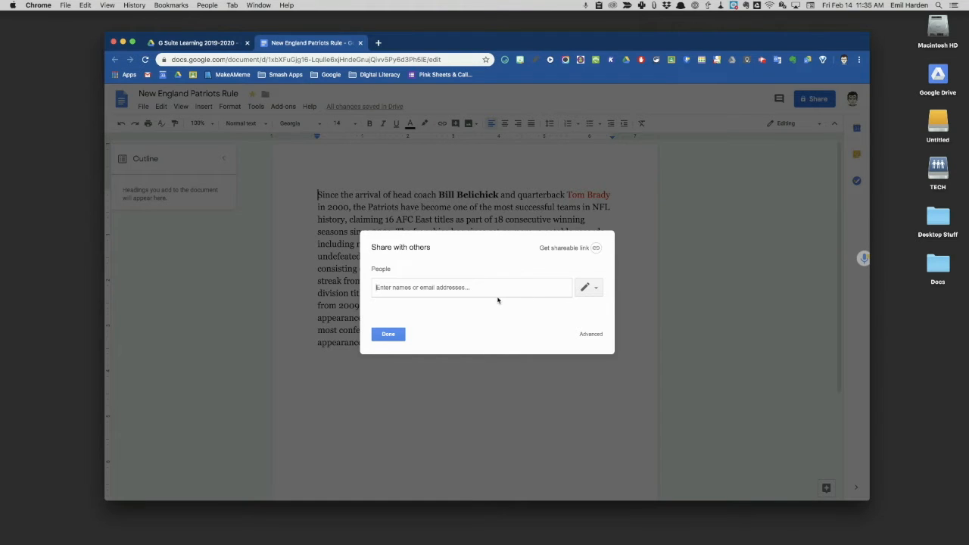
type("eha")
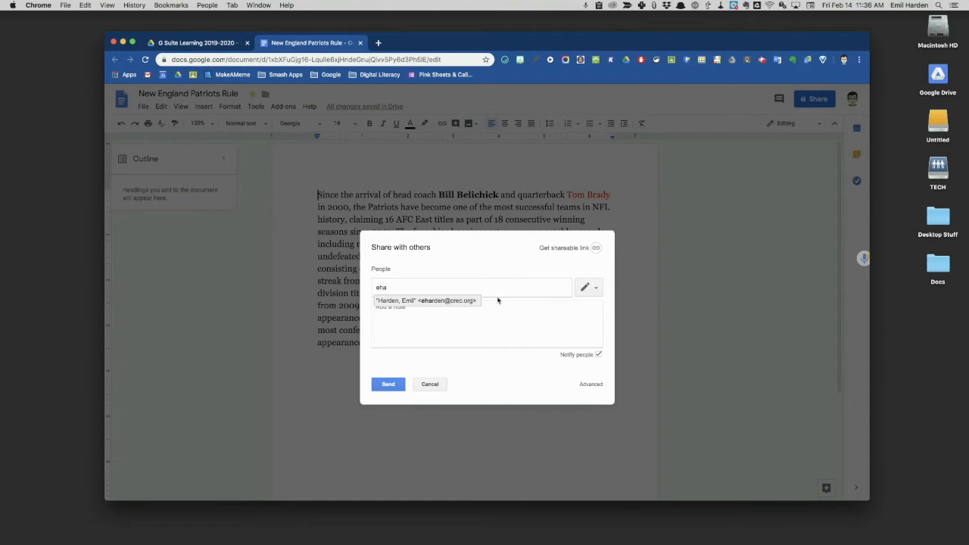
left_click(427, 300)
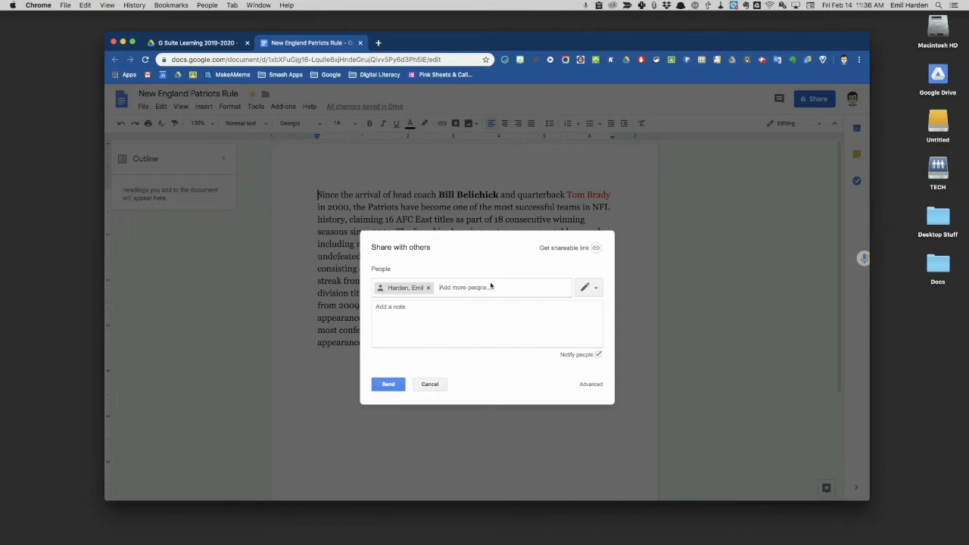
mouse_move(507, 298)
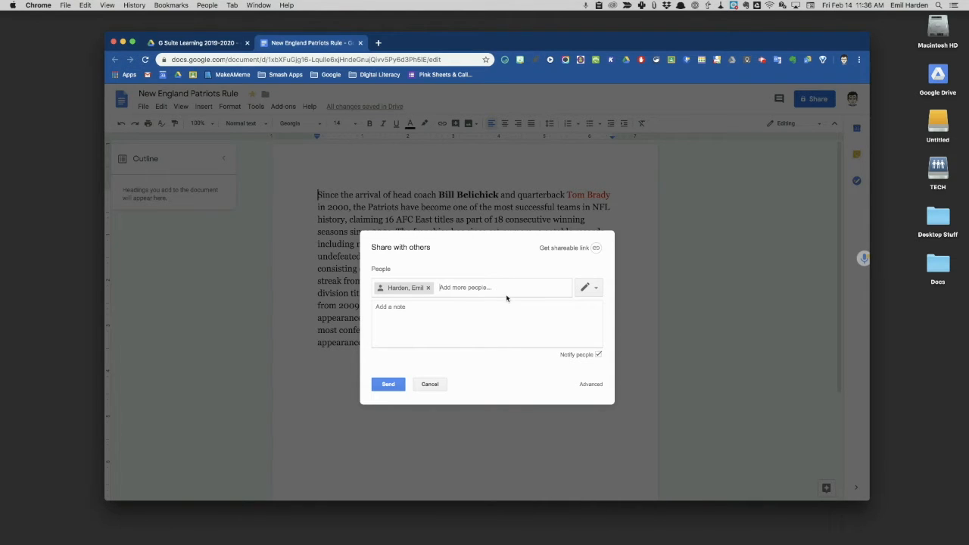
mouse_move(566, 316)
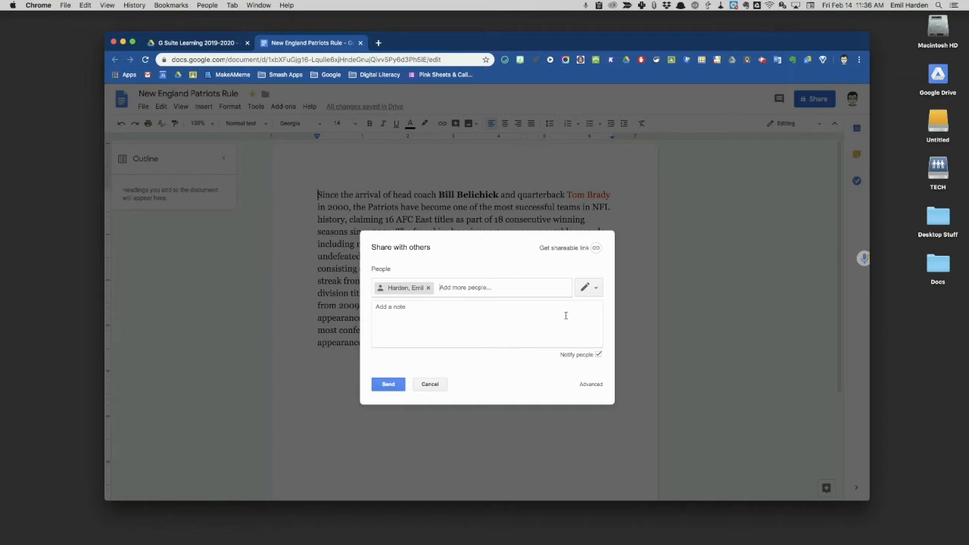
mouse_move(584, 287)
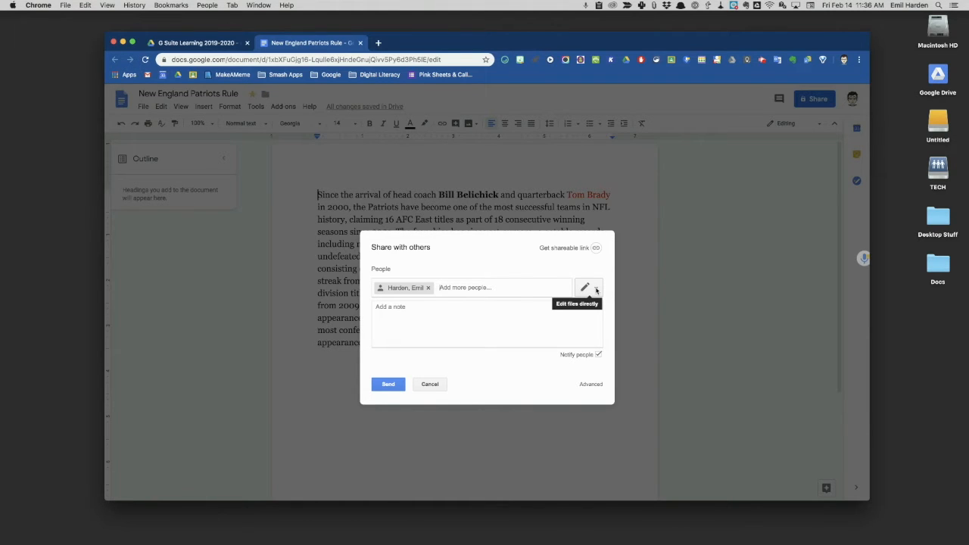
left_click(585, 288)
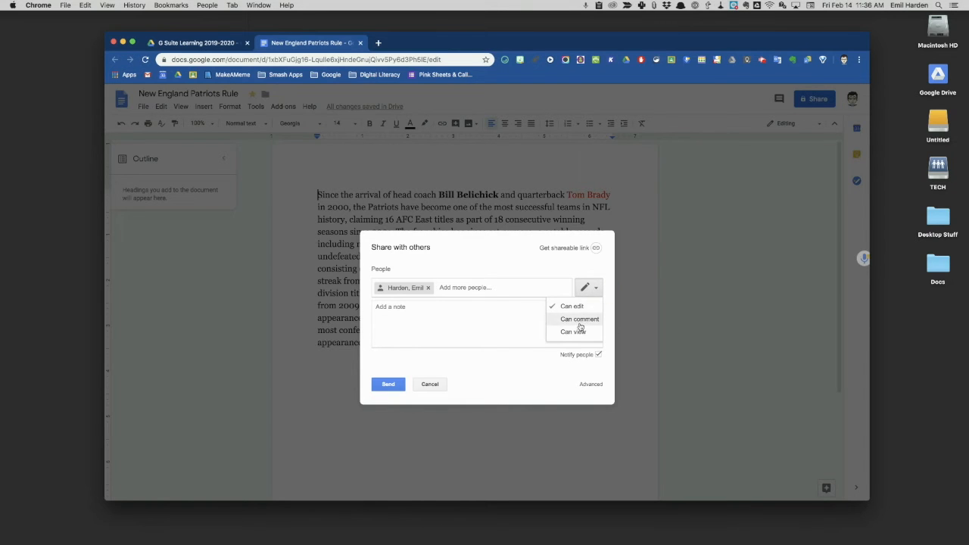
left_click(572, 332)
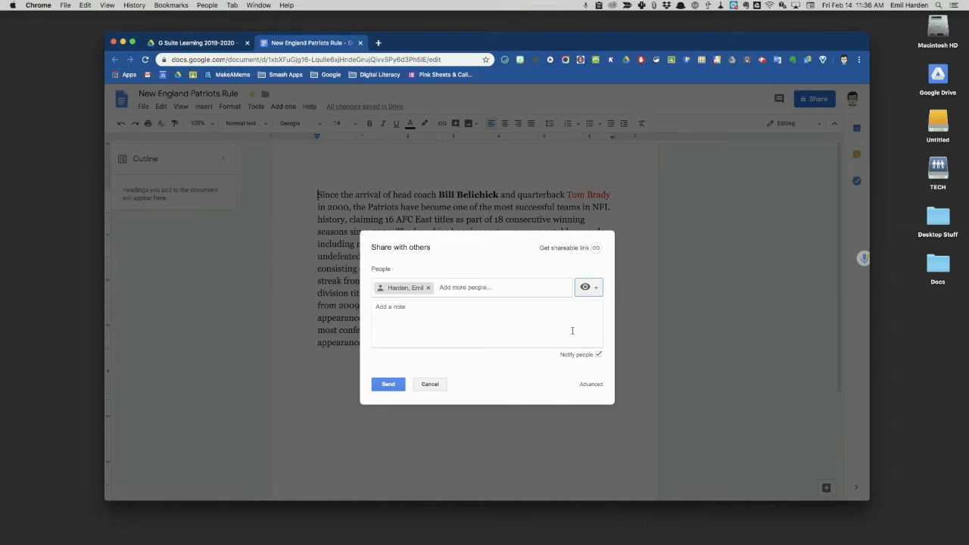
left_click(597, 287)
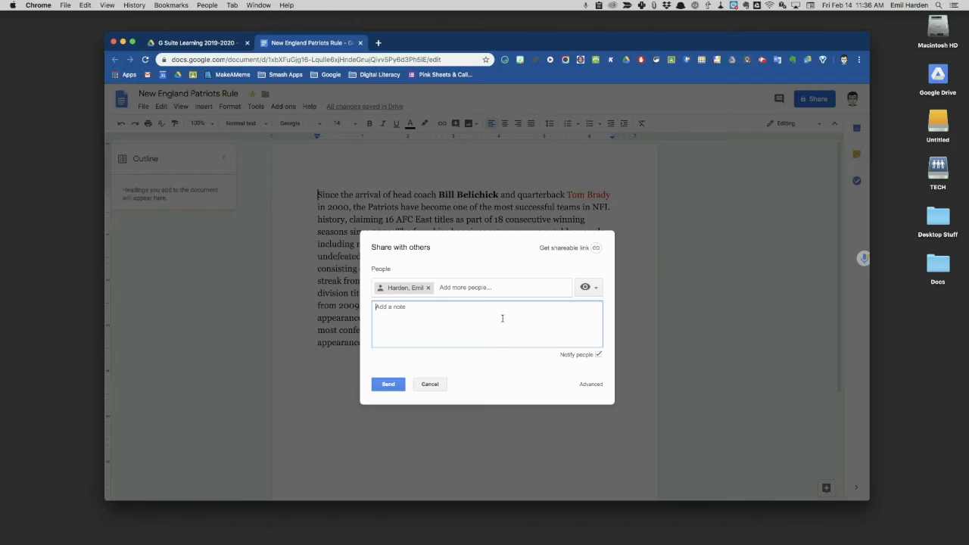
mouse_move(414, 312)
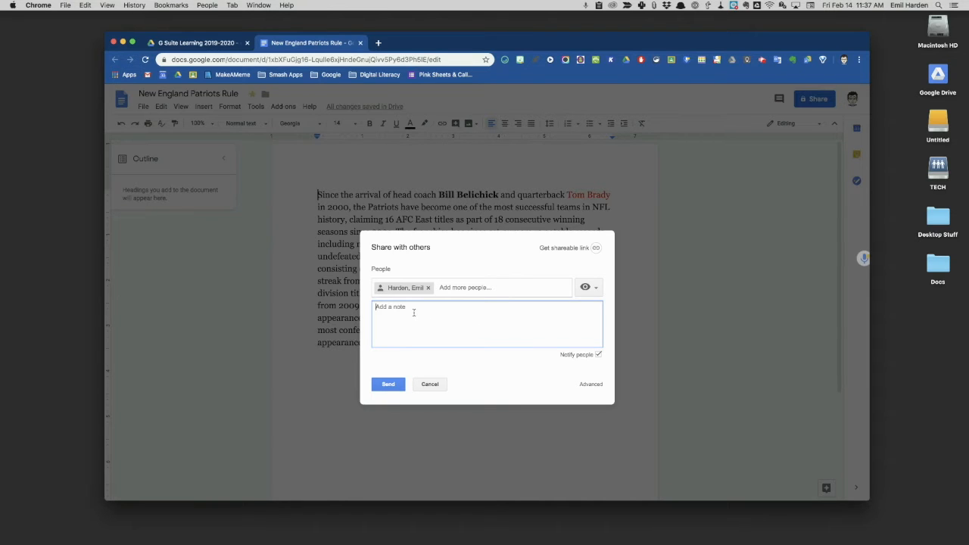
Write the note 'This is so you can see my work.' and toggle Notify people.
type("This is so you can see my work.")
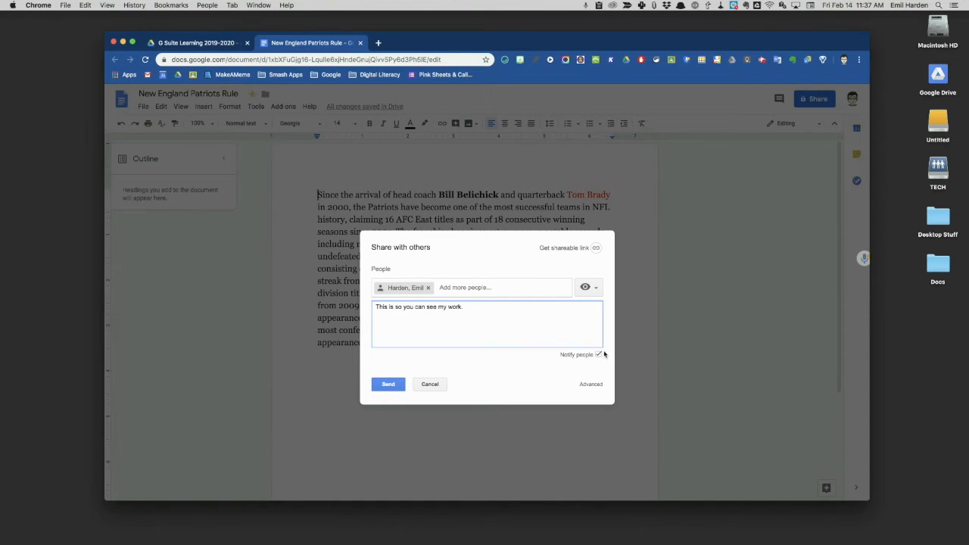
left_click(599, 354)
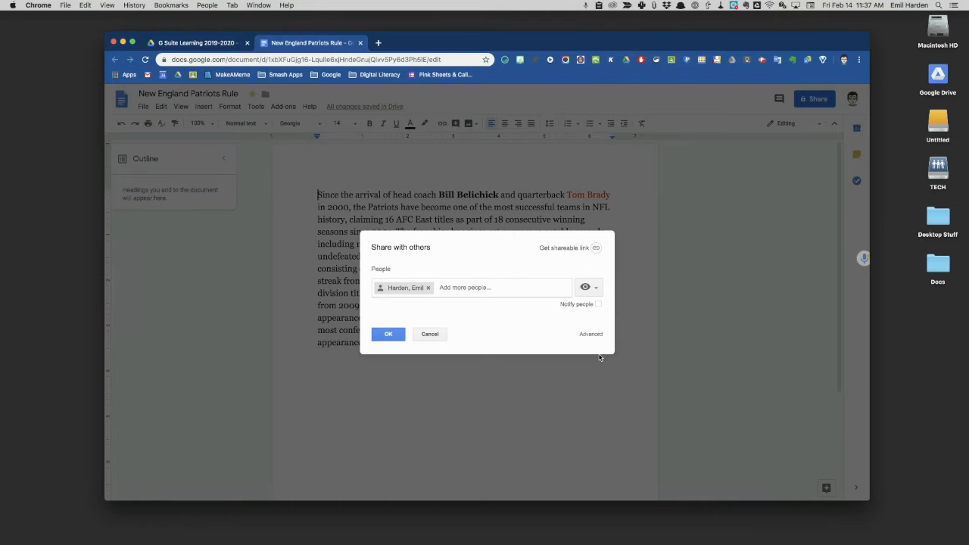
type("This is so you can see my work.")
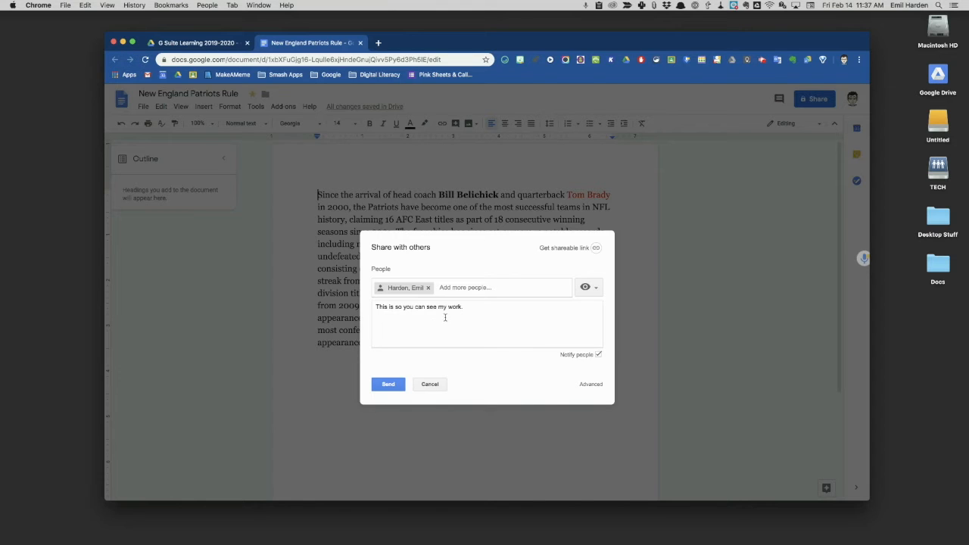
mouse_move(466, 258)
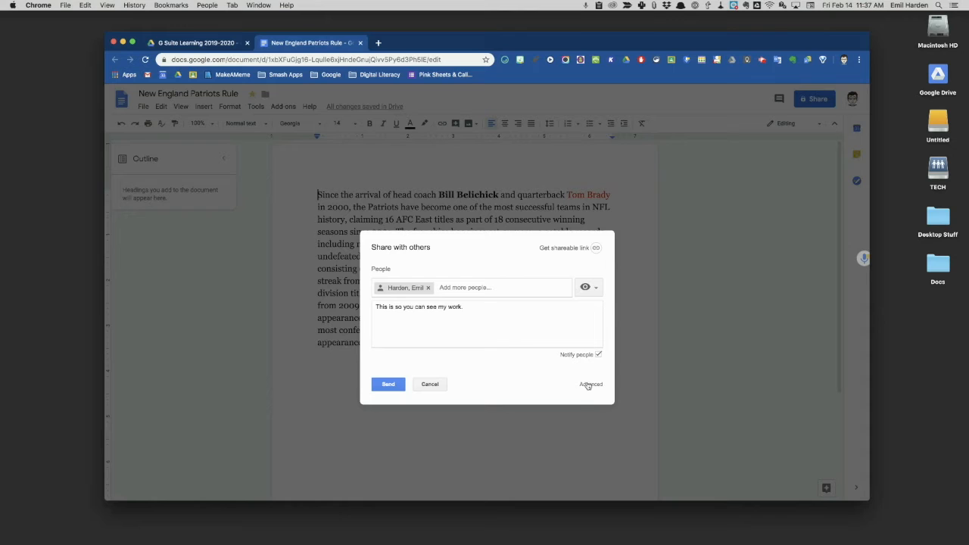
In Advanced settings, keep Can view and bring up the Who has access link options.
left_click(591, 385)
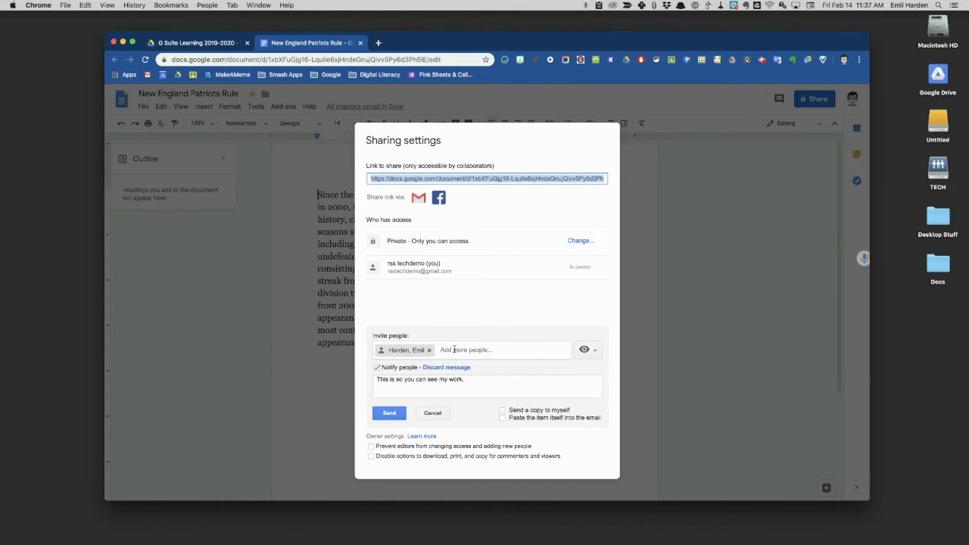
mouse_move(584, 349)
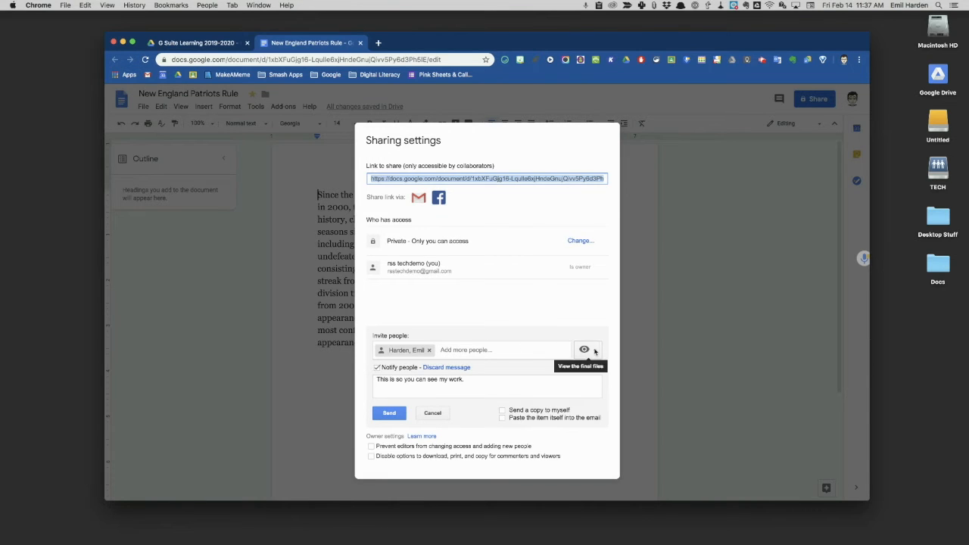
left_click(584, 348)
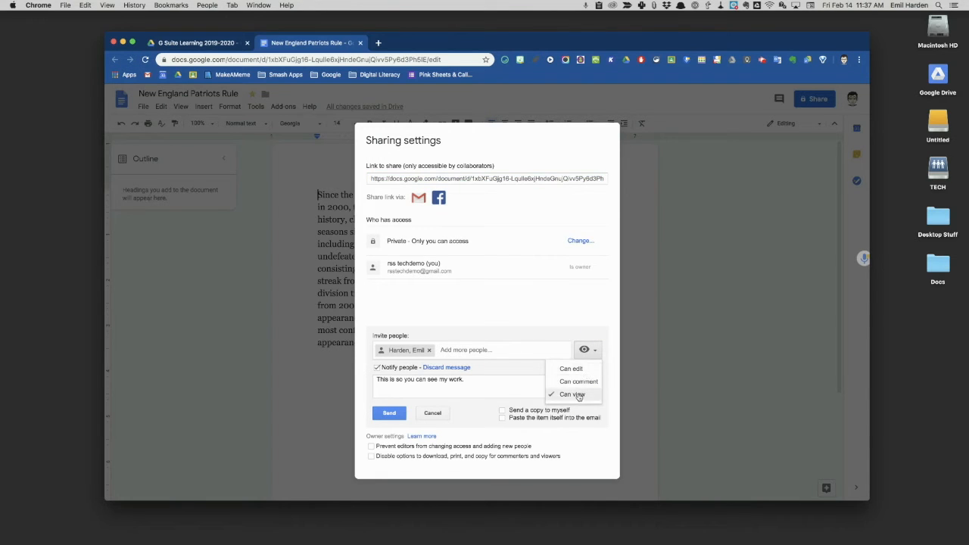
left_click(572, 394)
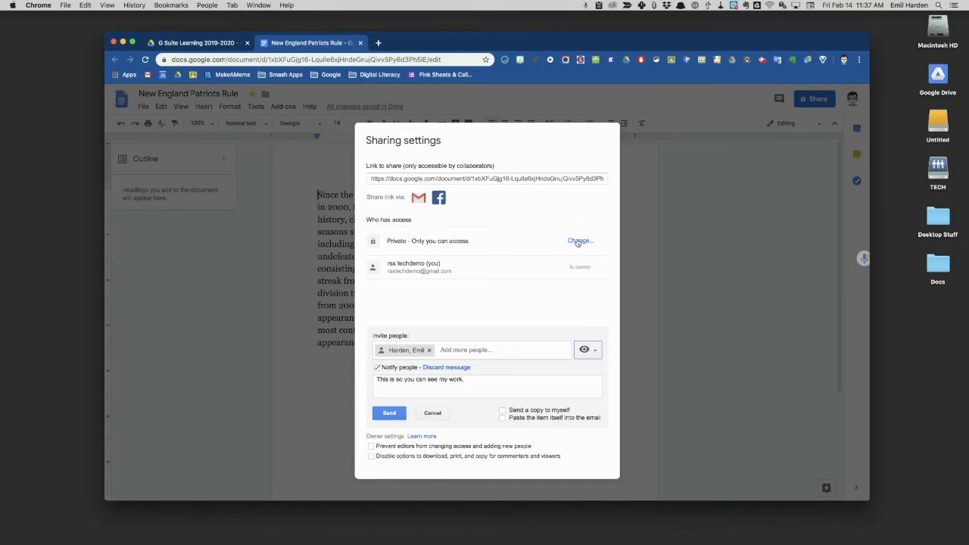
left_click(580, 240)
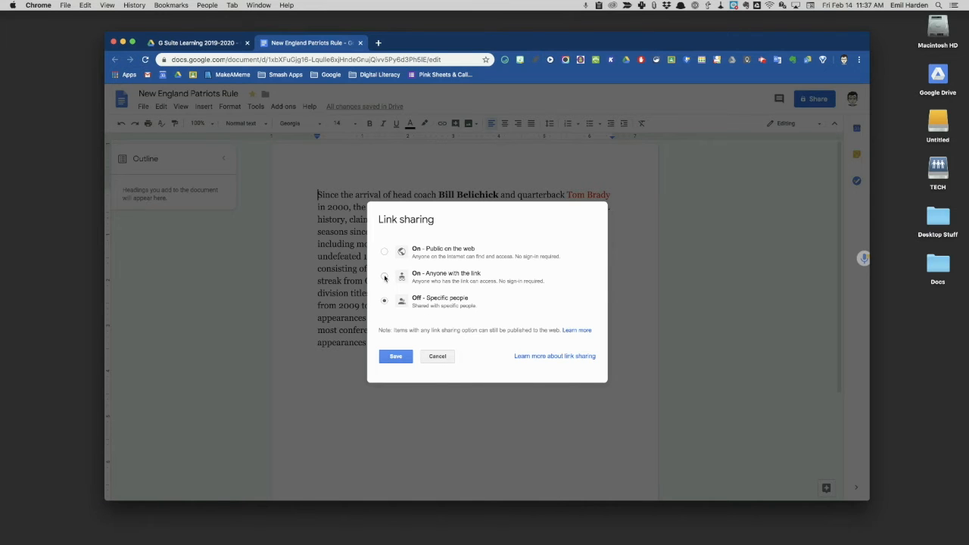
Choose Anyone with the link at view-only, then cancel so the link stays private.
left_click(385, 275)
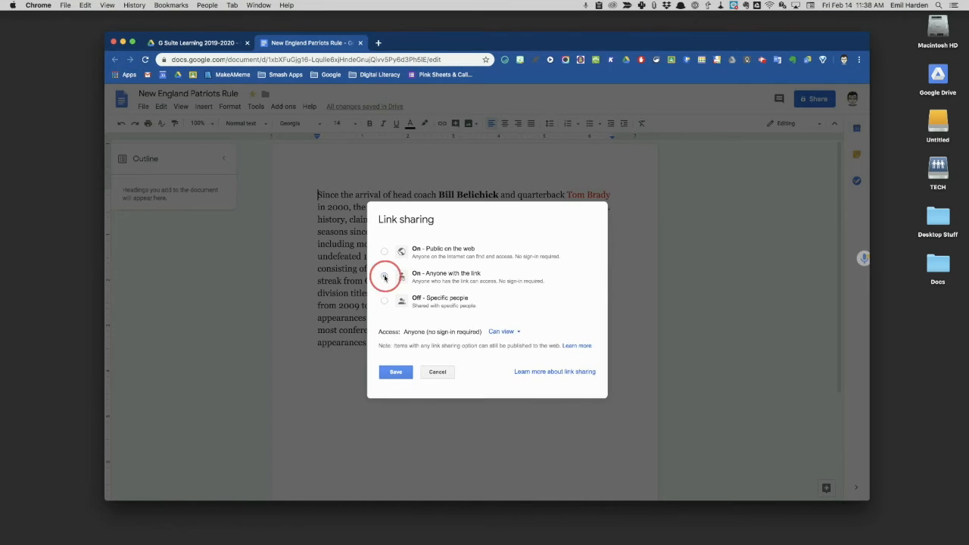
left_click(385, 276)
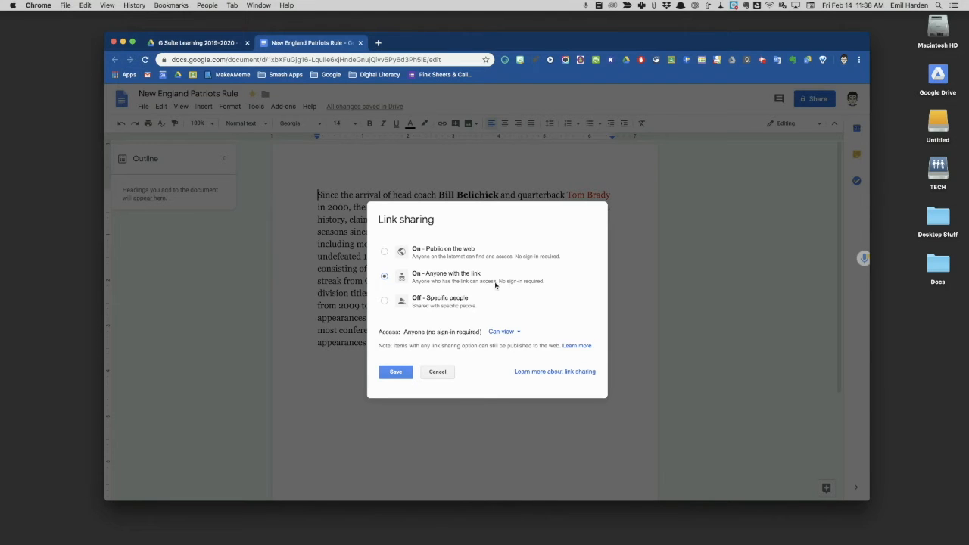
mouse_move(452, 303)
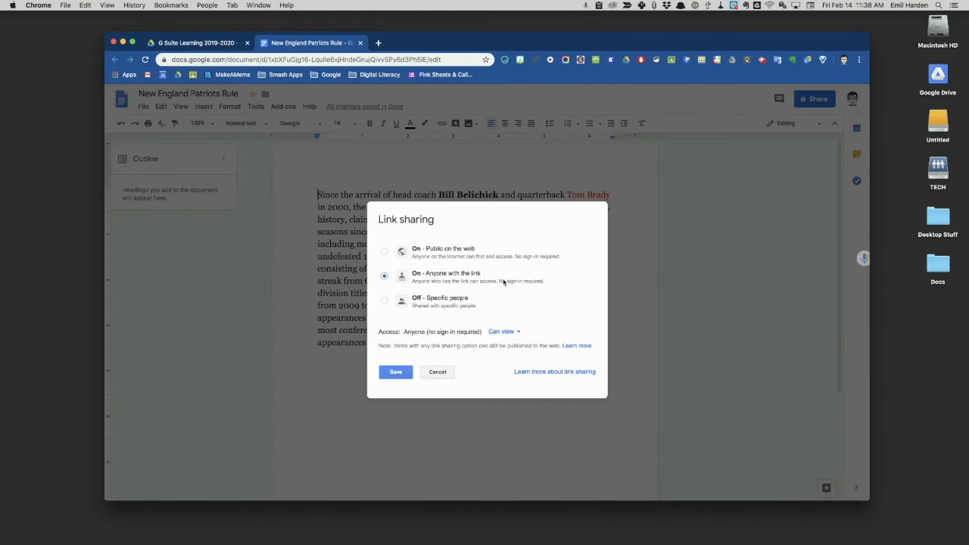
mouse_move(521, 318)
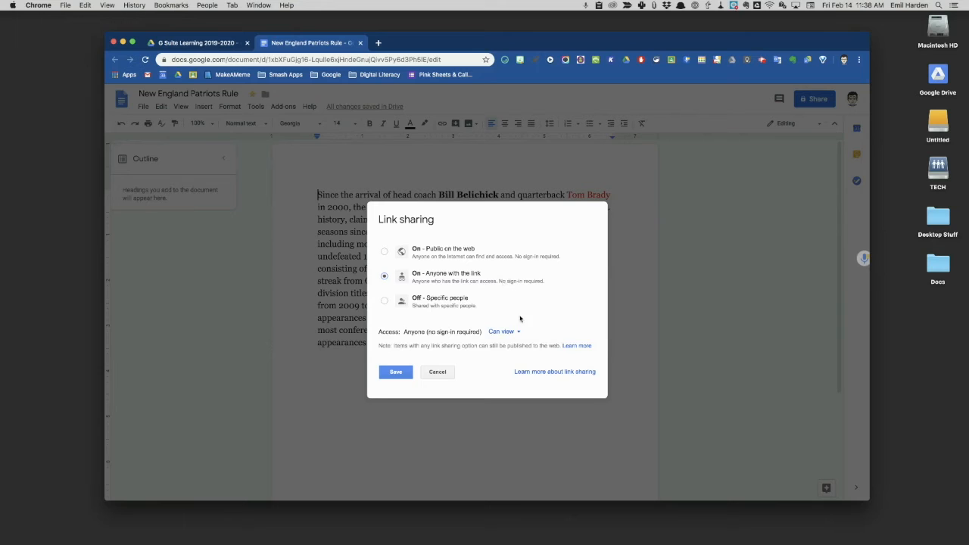
left_click(503, 332)
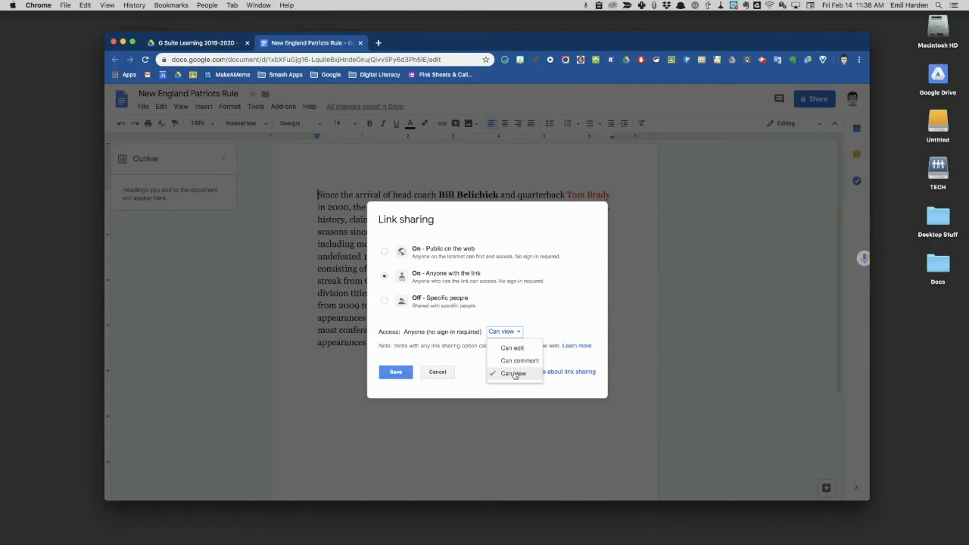
left_click(513, 373)
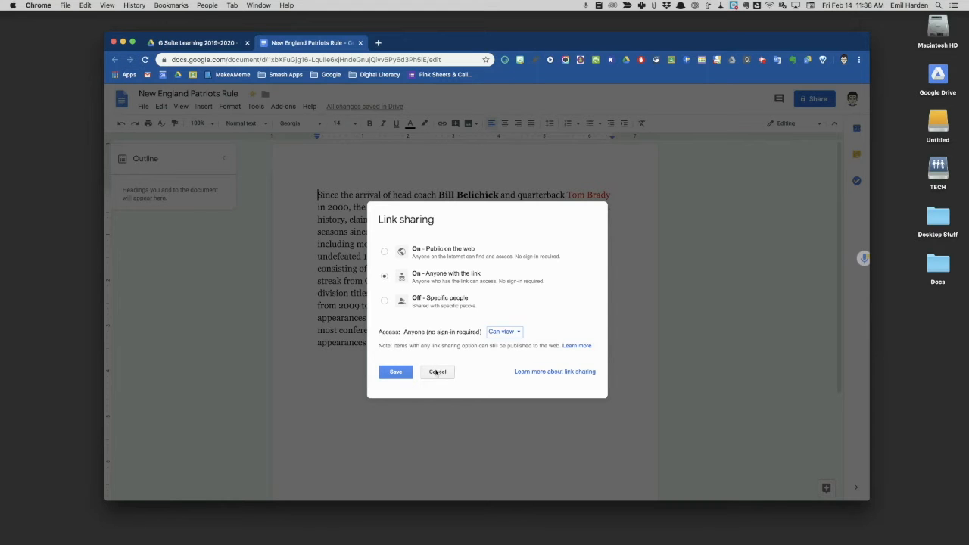
left_click(437, 373)
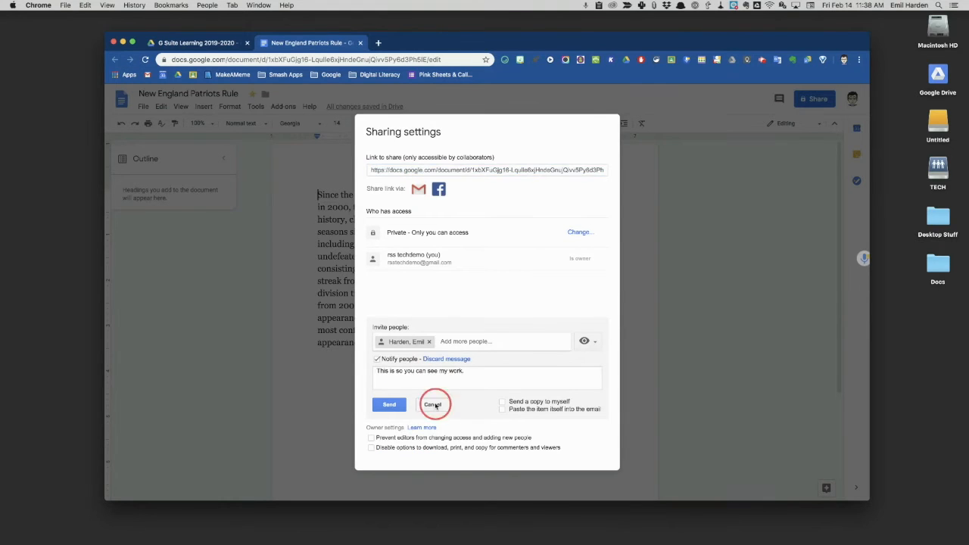
Discard the pending invitation, close sharing, and close the Link sharing.png image.
left_click(433, 405)
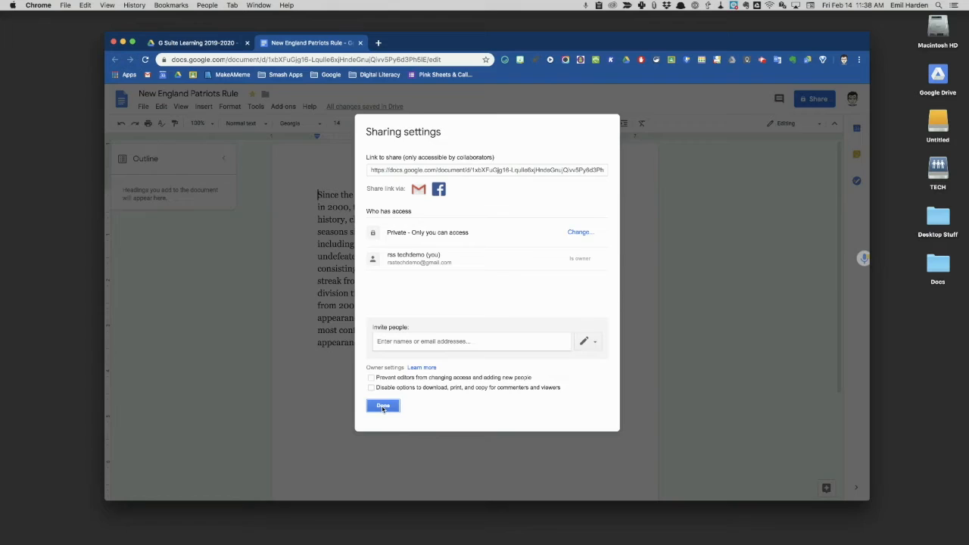
left_click(381, 406)
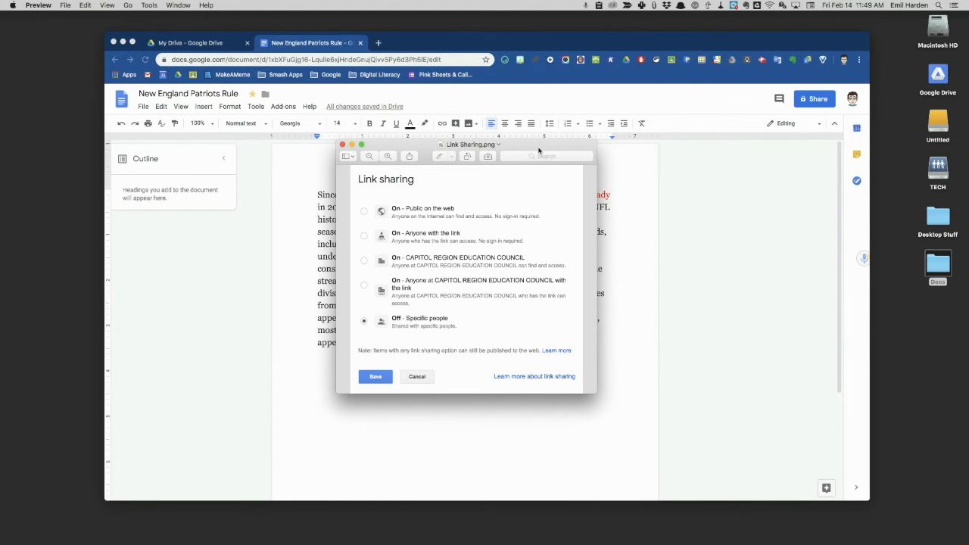
mouse_move(422, 288)
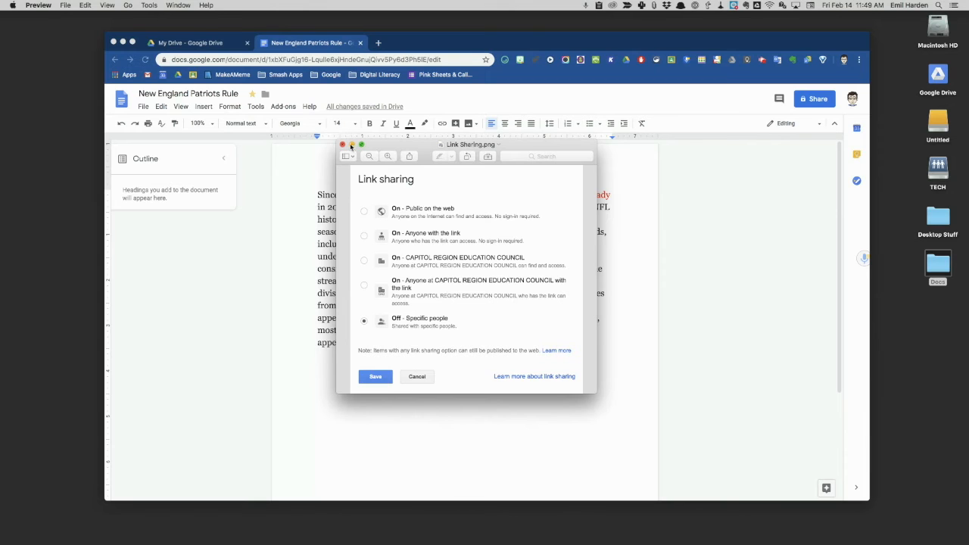
left_click(342, 145)
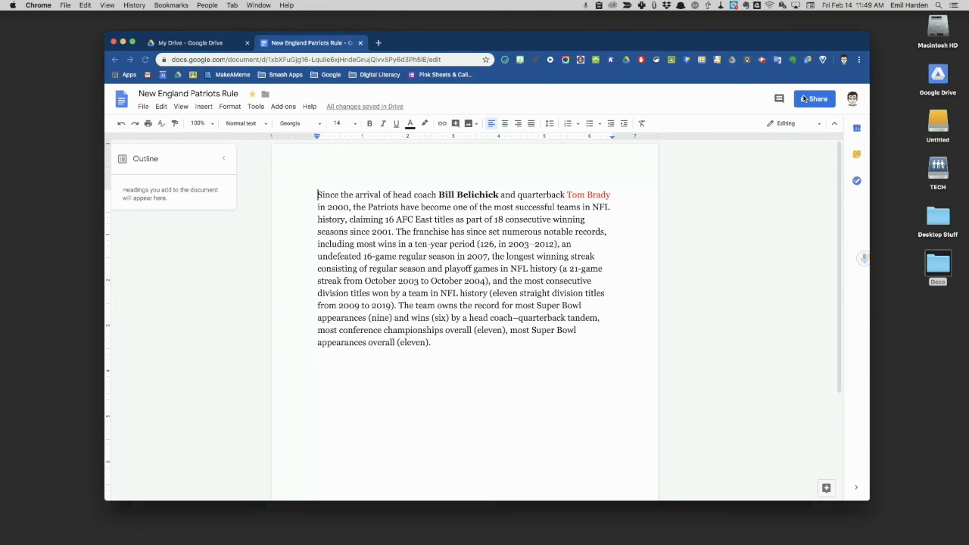
left_click(814, 99)
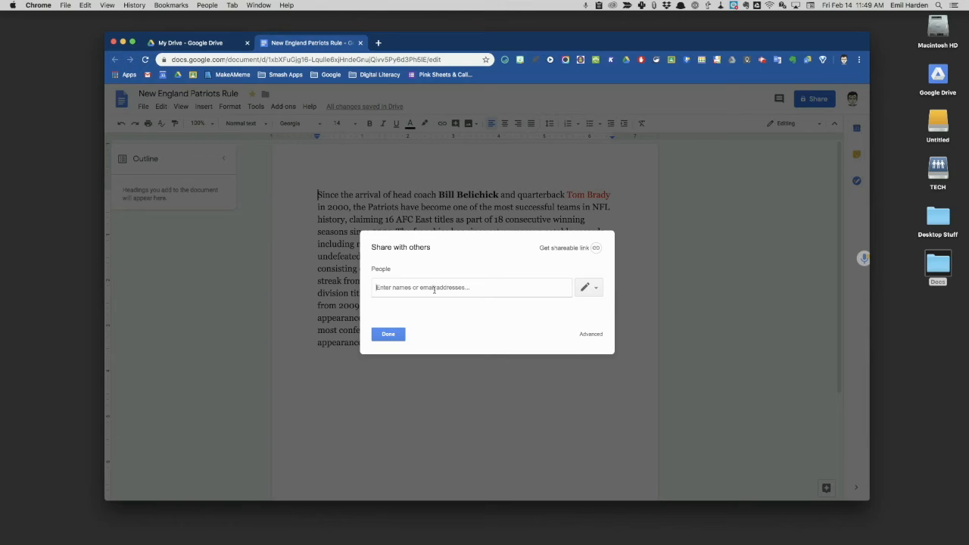
type("eh")
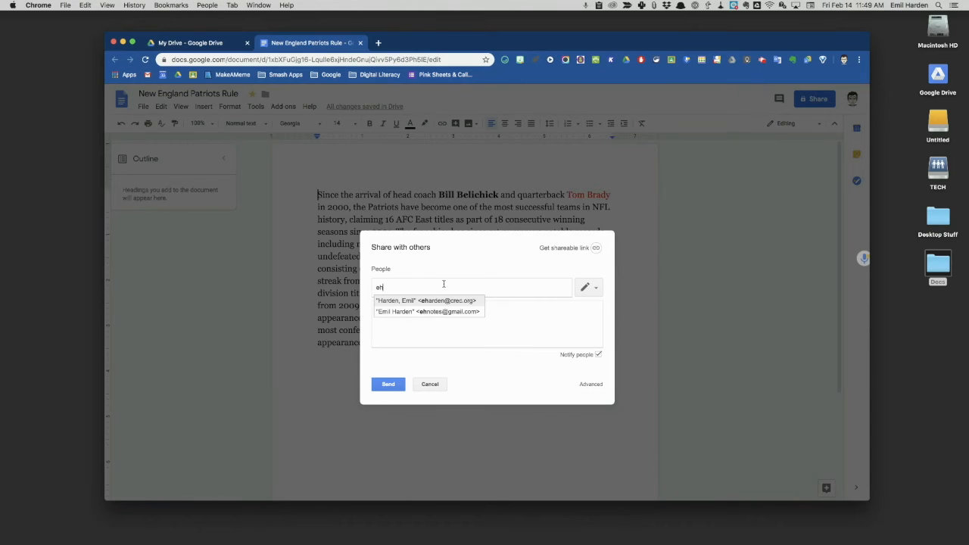
left_click(426, 300)
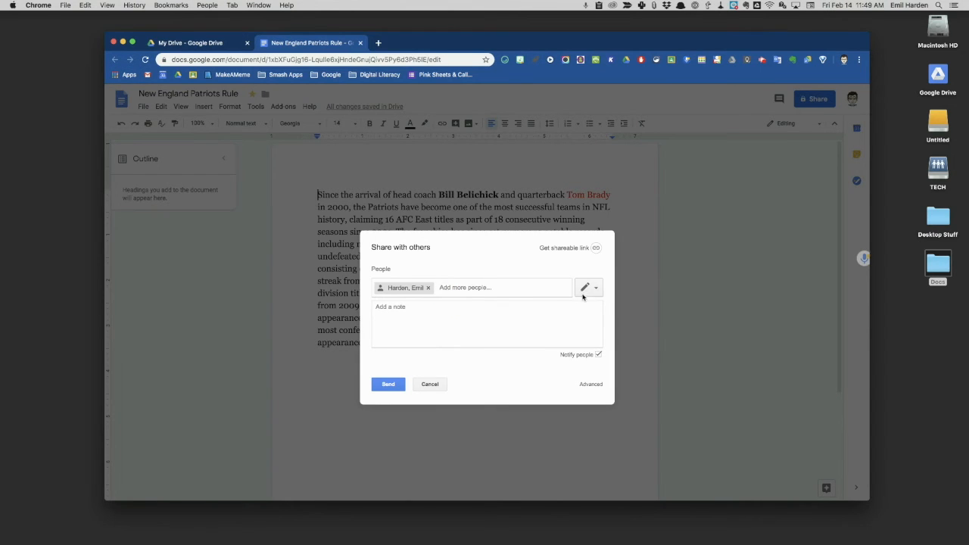
mouse_move(552, 354)
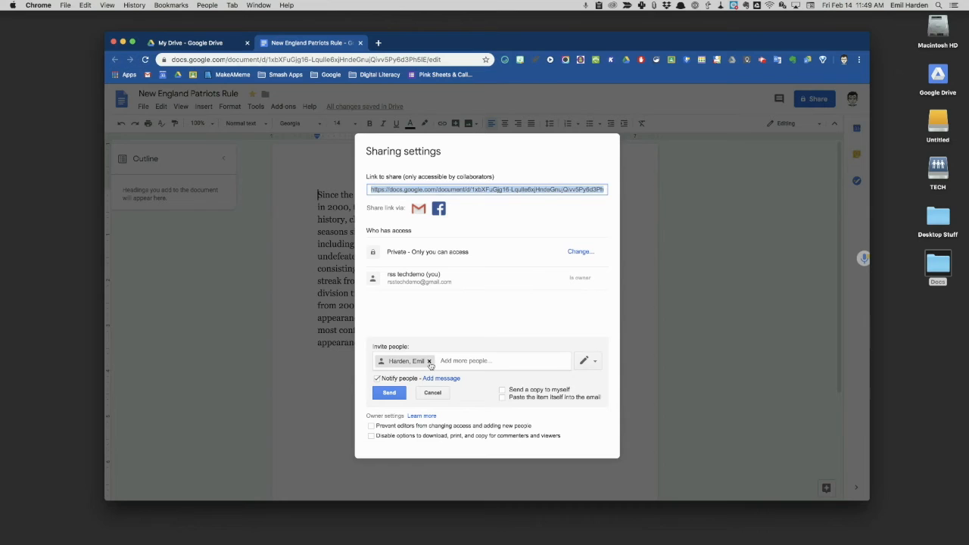
left_click(388, 392)
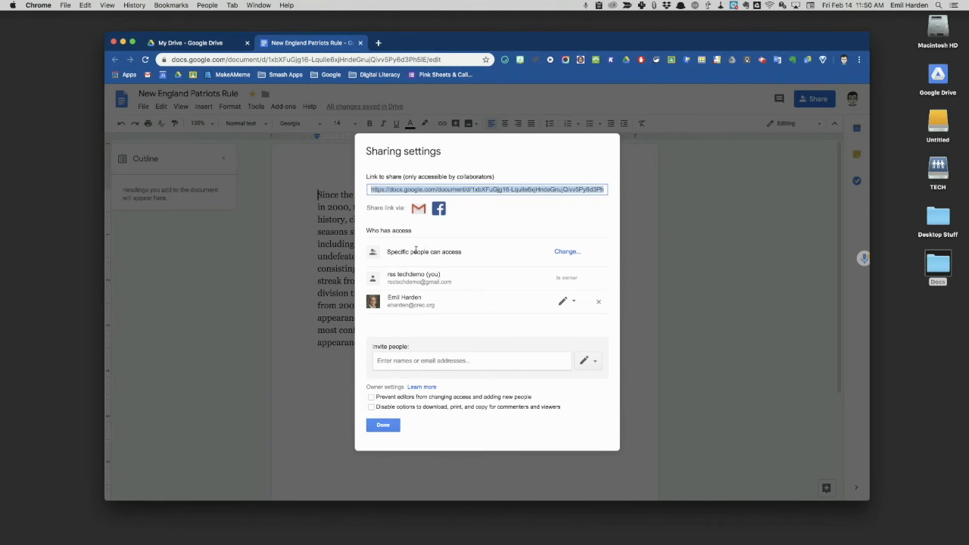
mouse_move(388, 305)
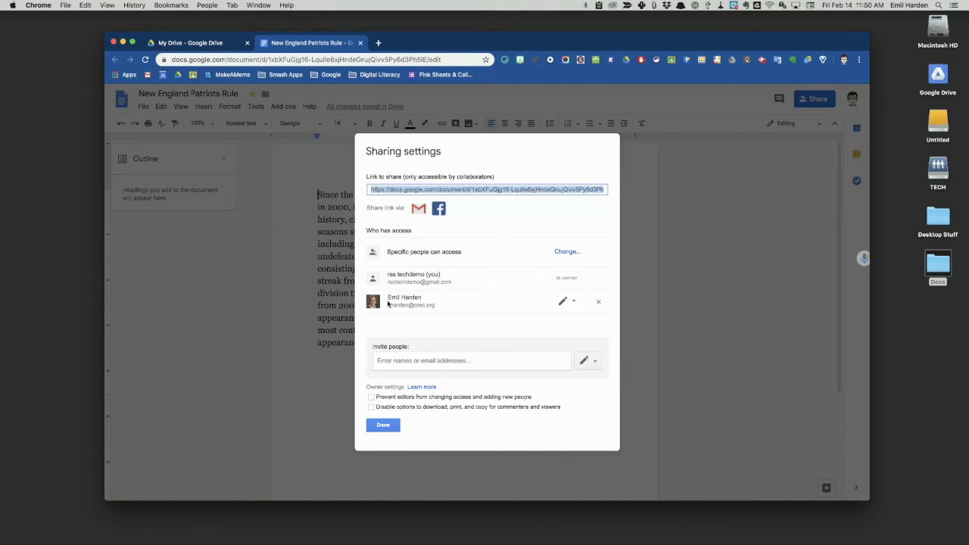
mouse_move(563, 301)
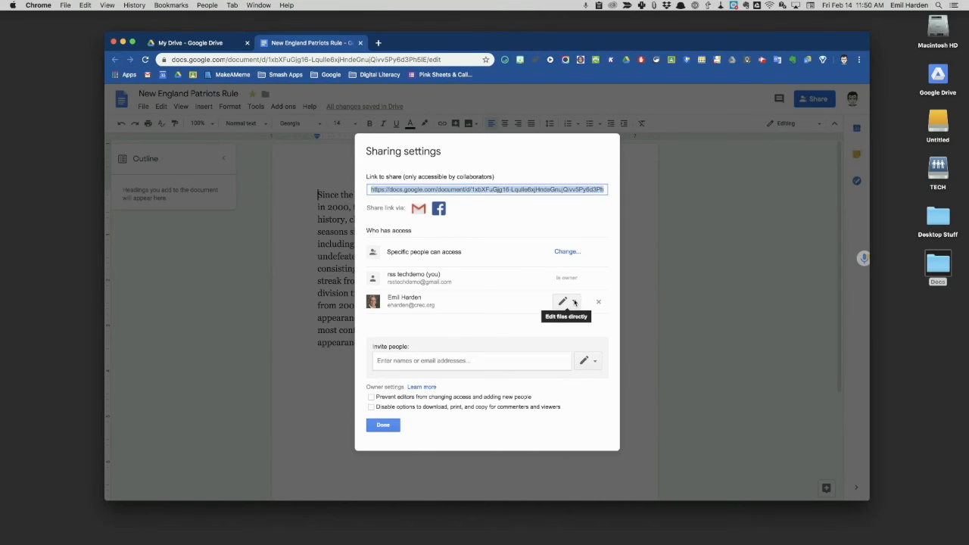
left_click(561, 301)
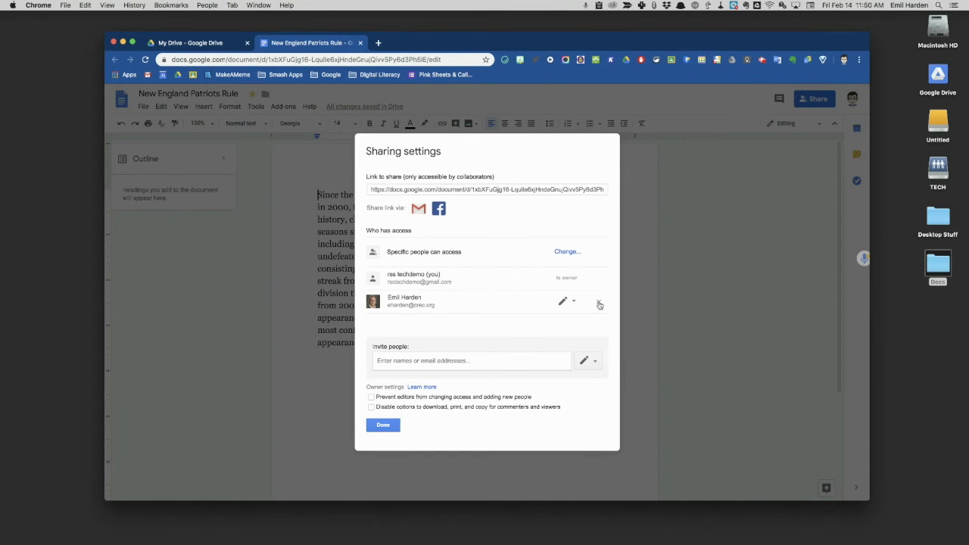
left_click(381, 424)
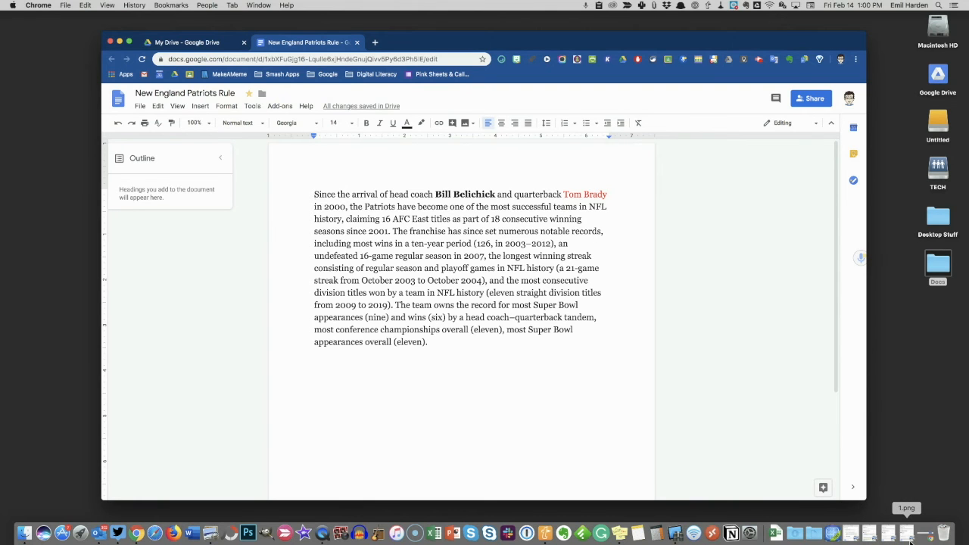
left_click(809, 99)
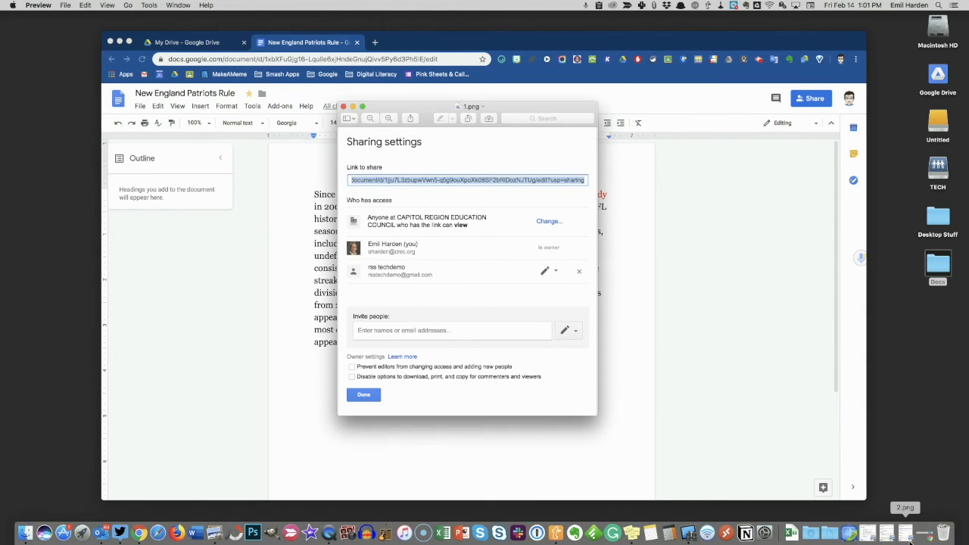
mouse_move(745, 533)
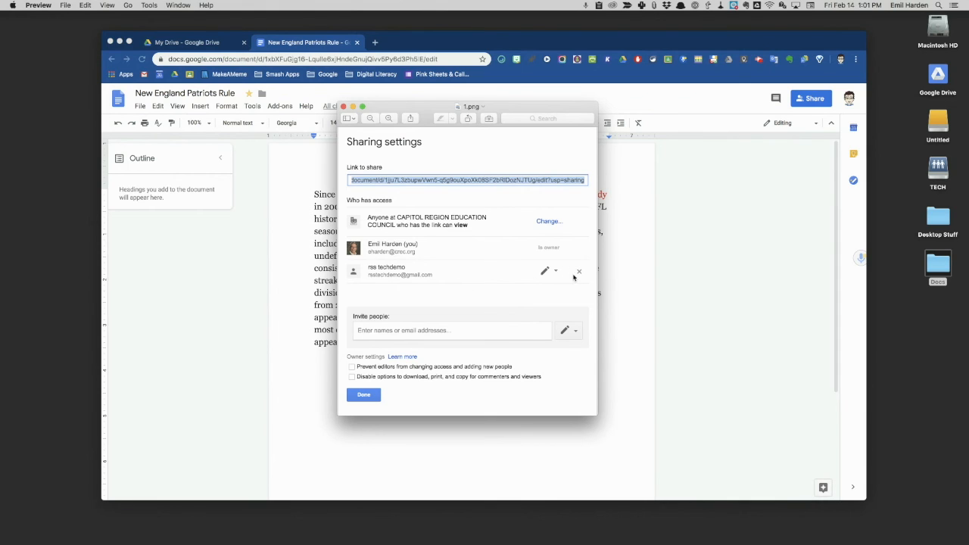
mouse_move(522, 274)
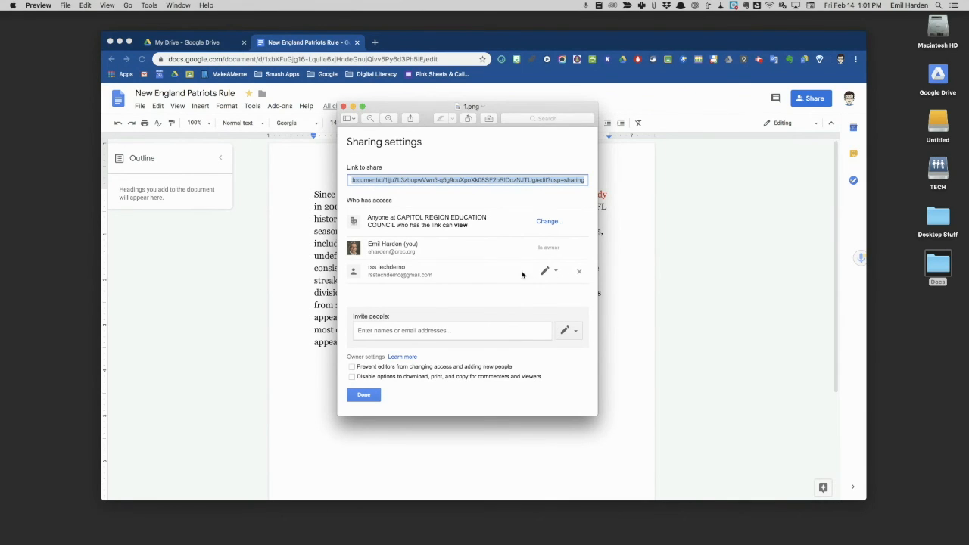
mouse_move(536, 285)
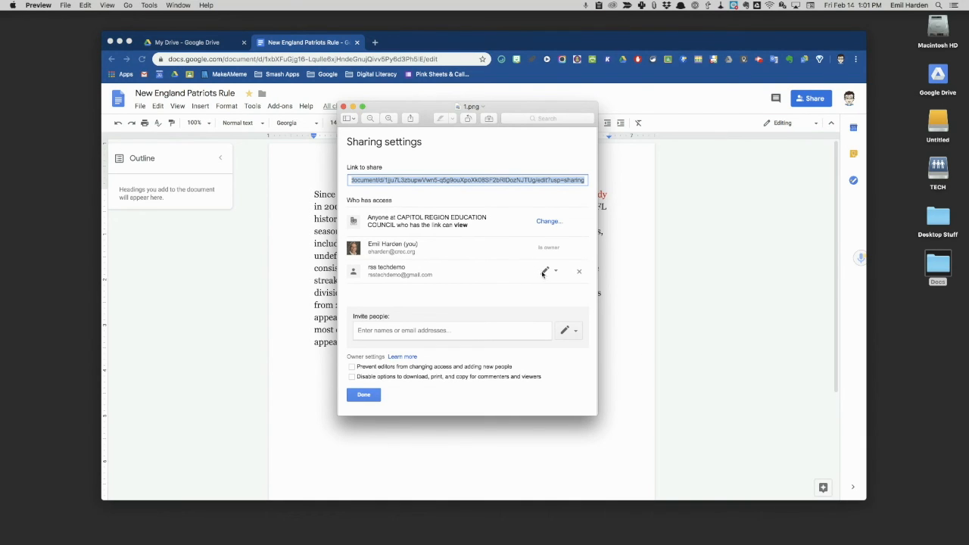
mouse_move(901, 511)
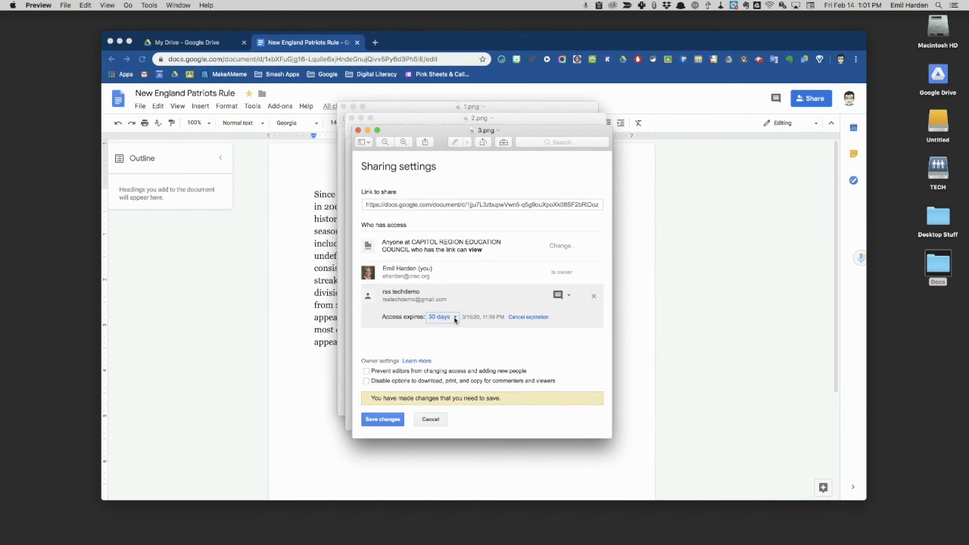
mouse_move(454, 318)
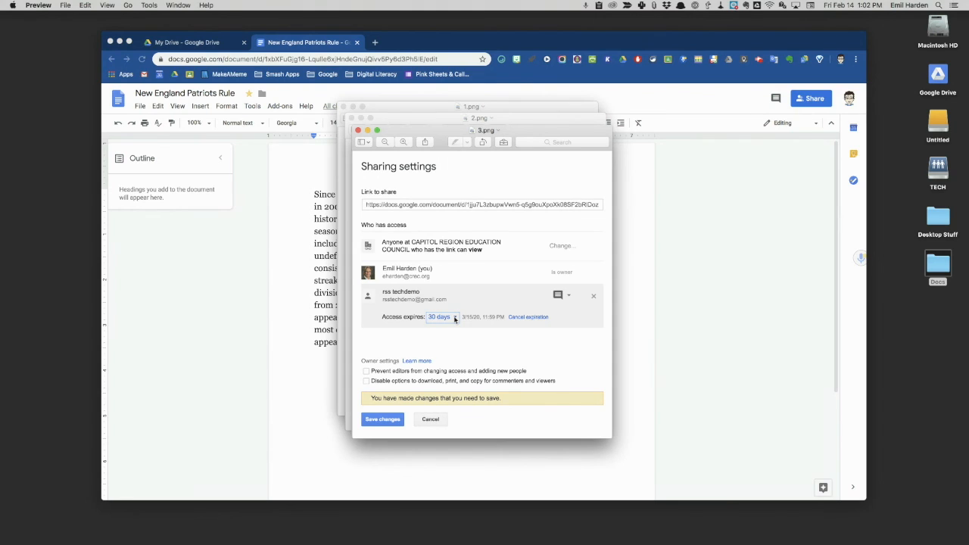
mouse_move(479, 333)
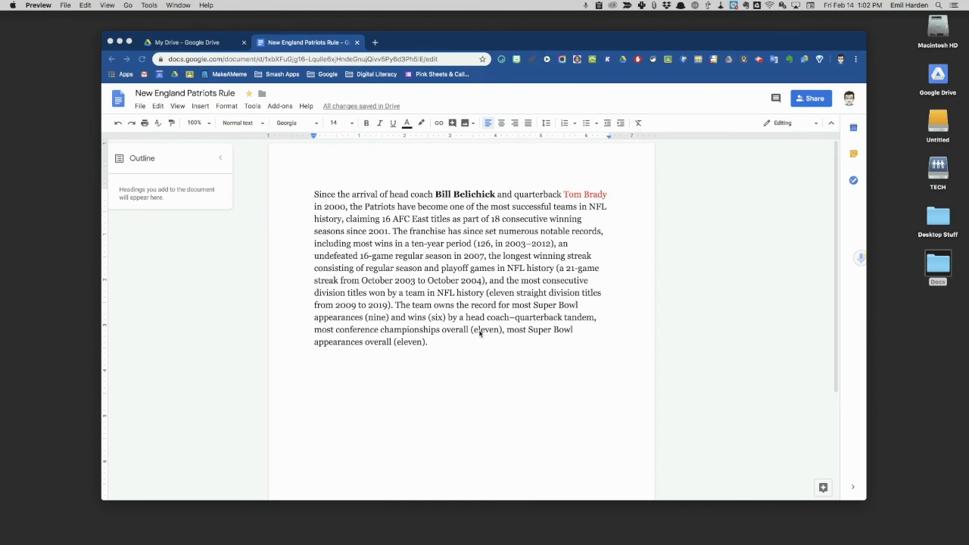
mouse_move(627, 353)
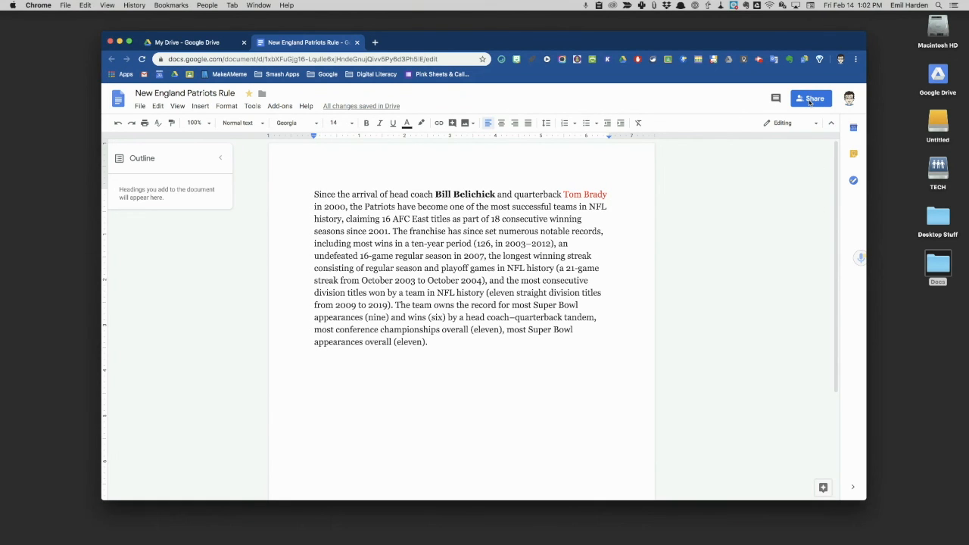
mouse_move(810, 98)
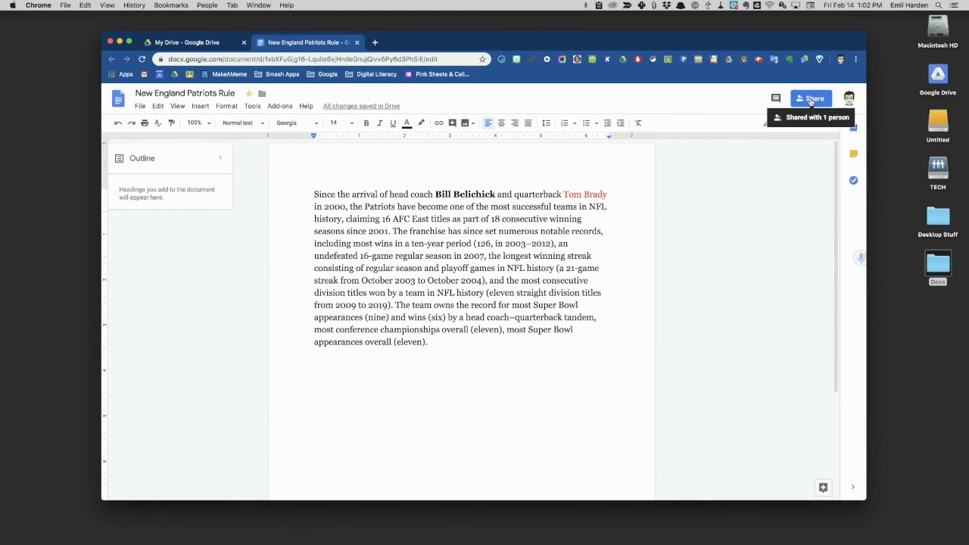
Reopen the Share dialog for the Patriots document.
left_click(810, 98)
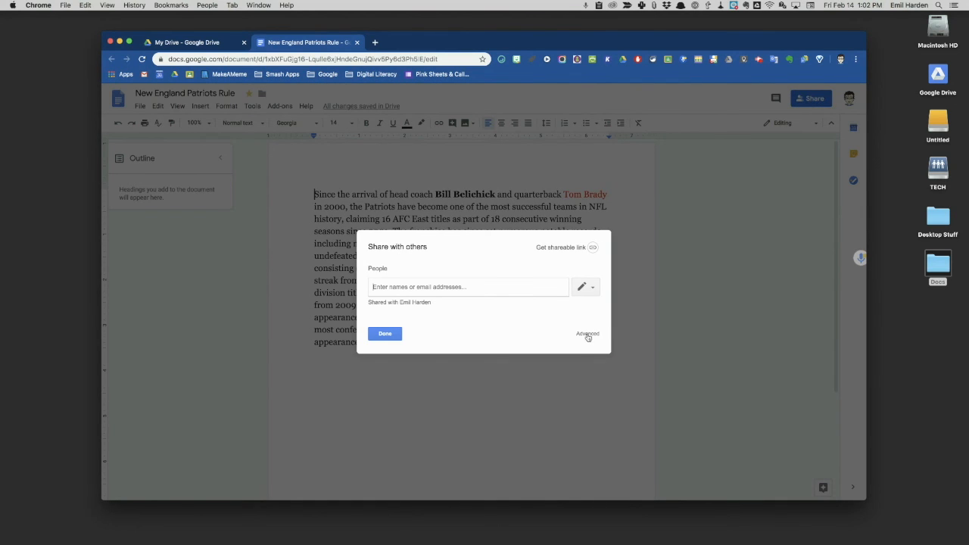
Review Who has access and Owner settings in Advanced, then close with Done.
left_click(588, 334)
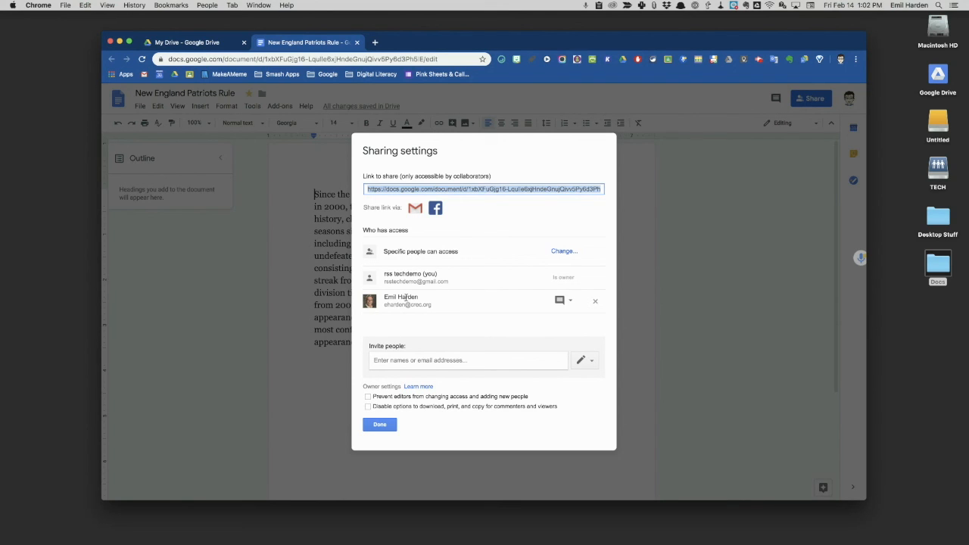
mouse_move(457, 301)
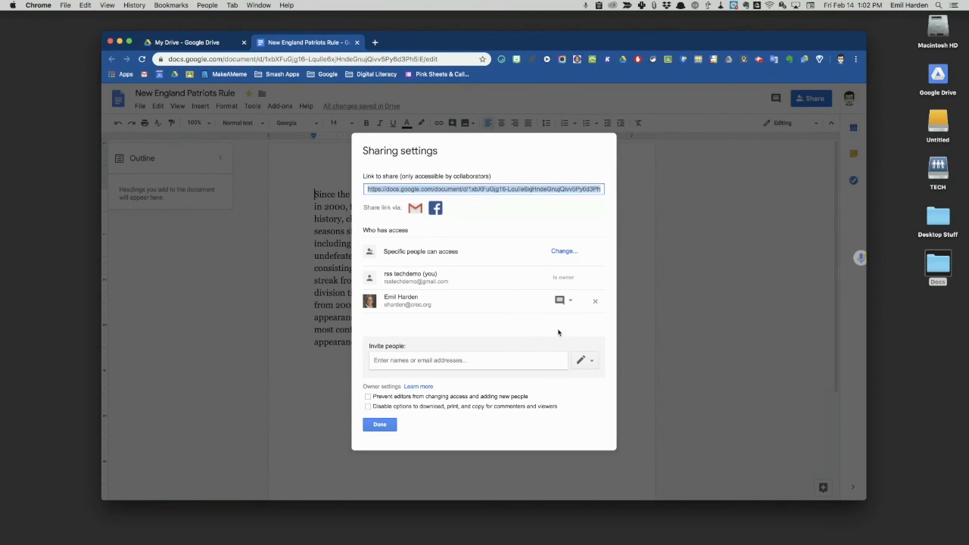
mouse_move(522, 324)
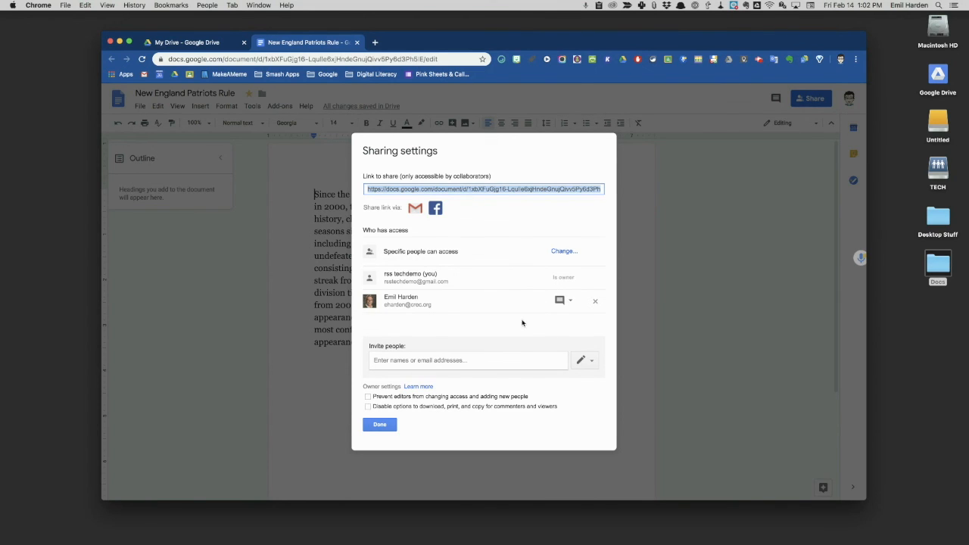
mouse_move(367, 408)
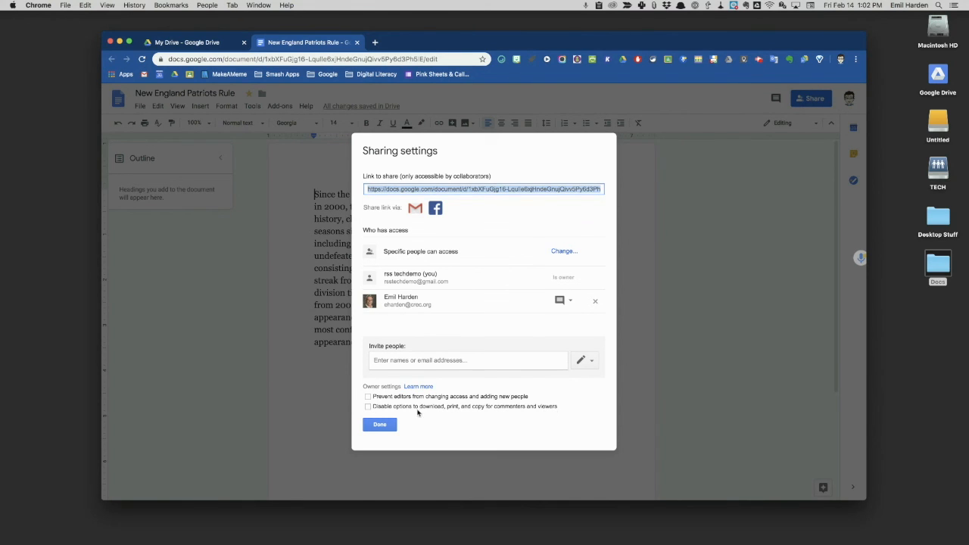
mouse_move(442, 414)
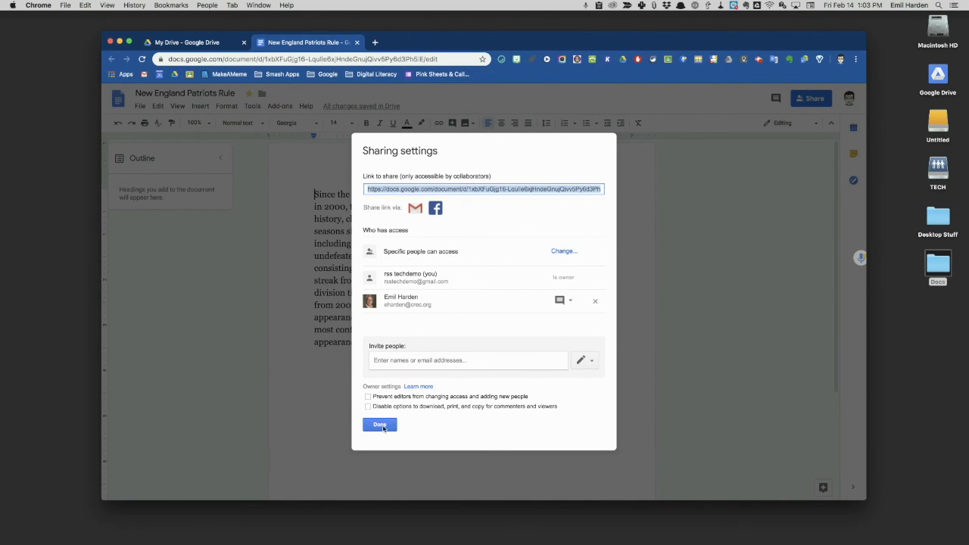
left_click(378, 424)
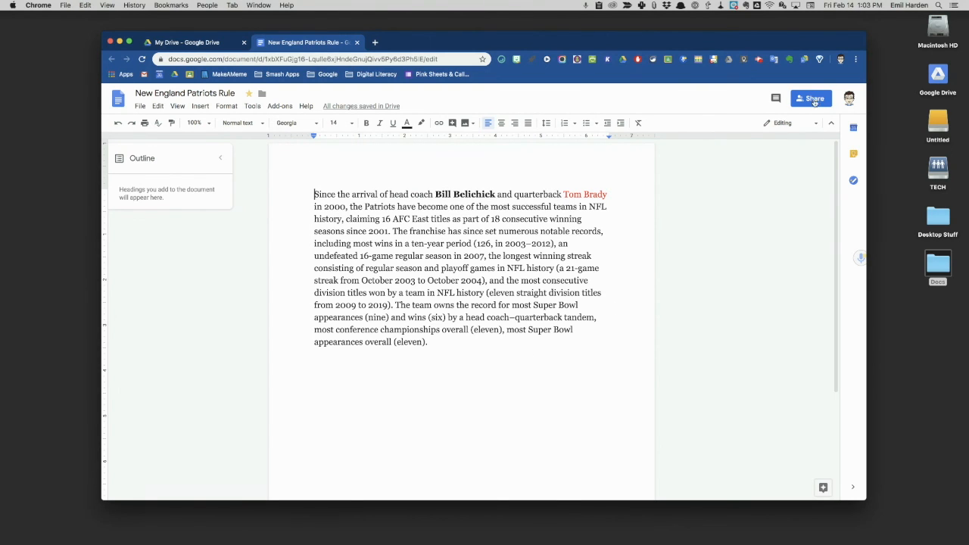
mouse_move(811, 98)
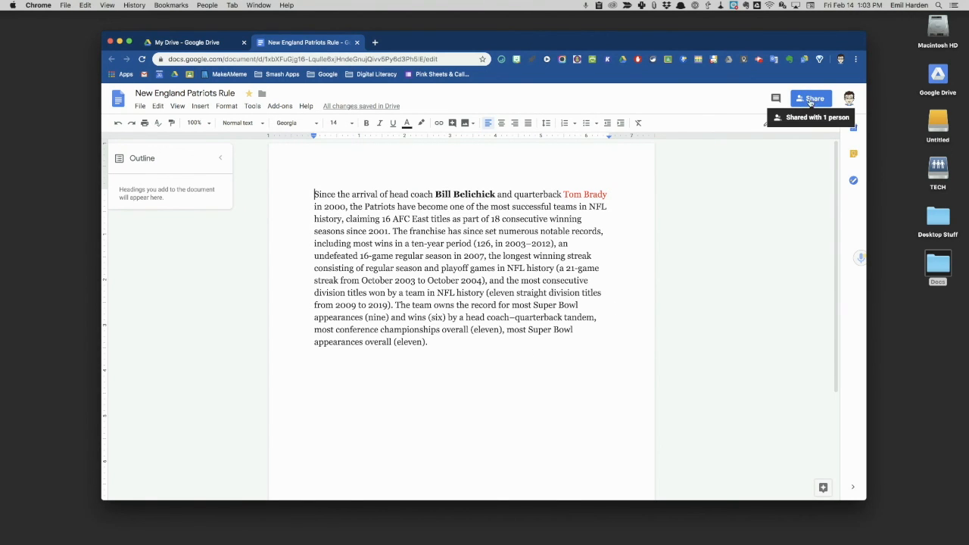